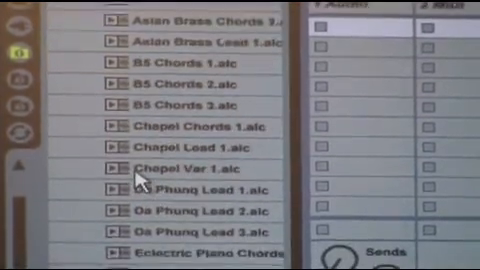
scroll(down, 3)
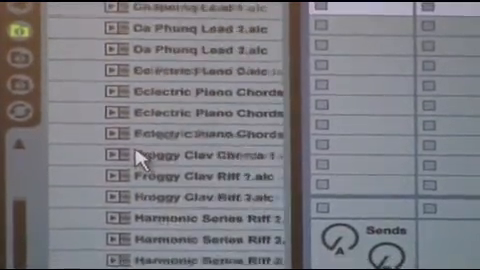
scroll(down, 3)
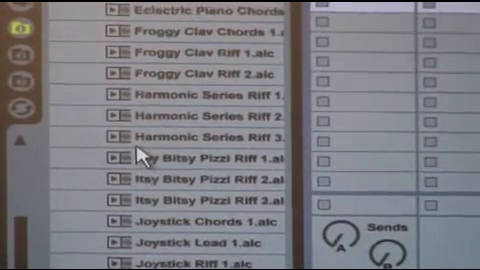